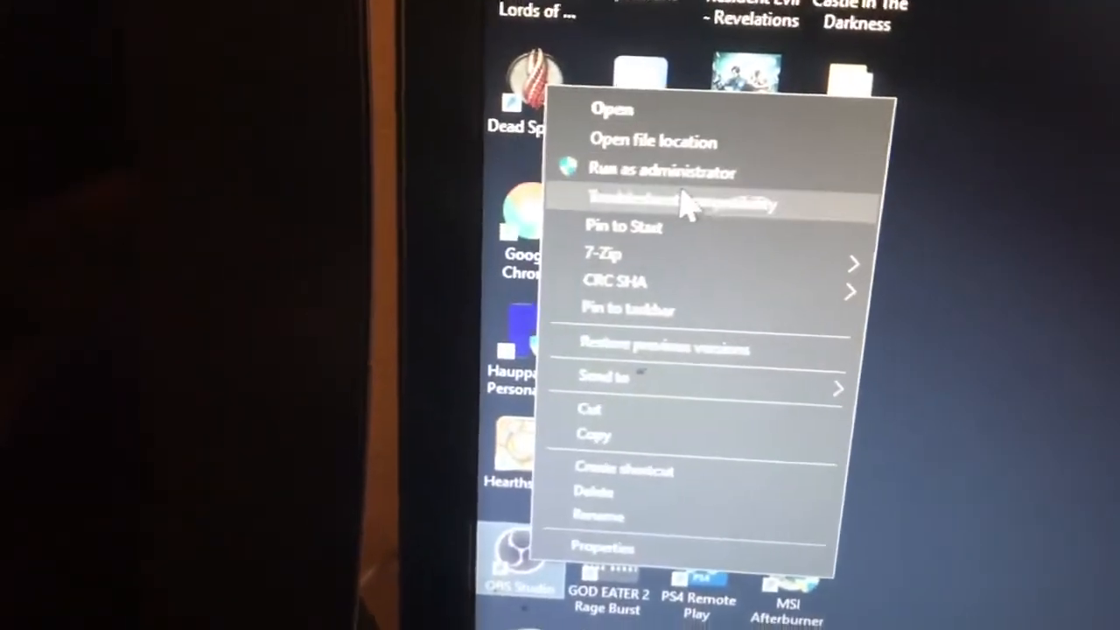
Launch OBS as administrator and show the capture source's properties with its custom resolution
left_click(661, 172)
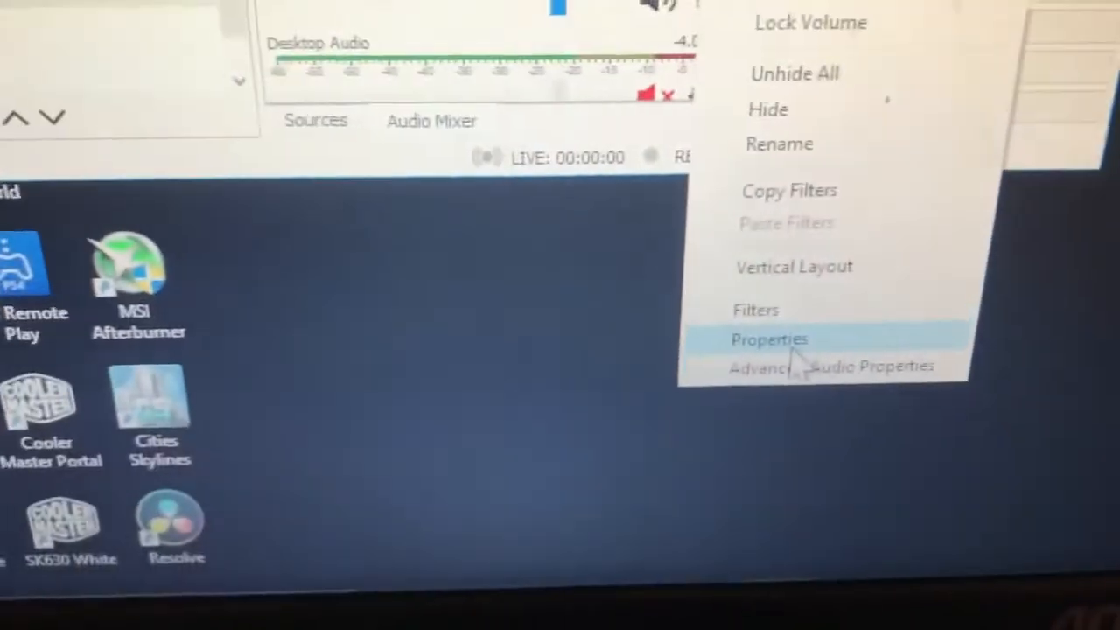
left_click(768, 340)
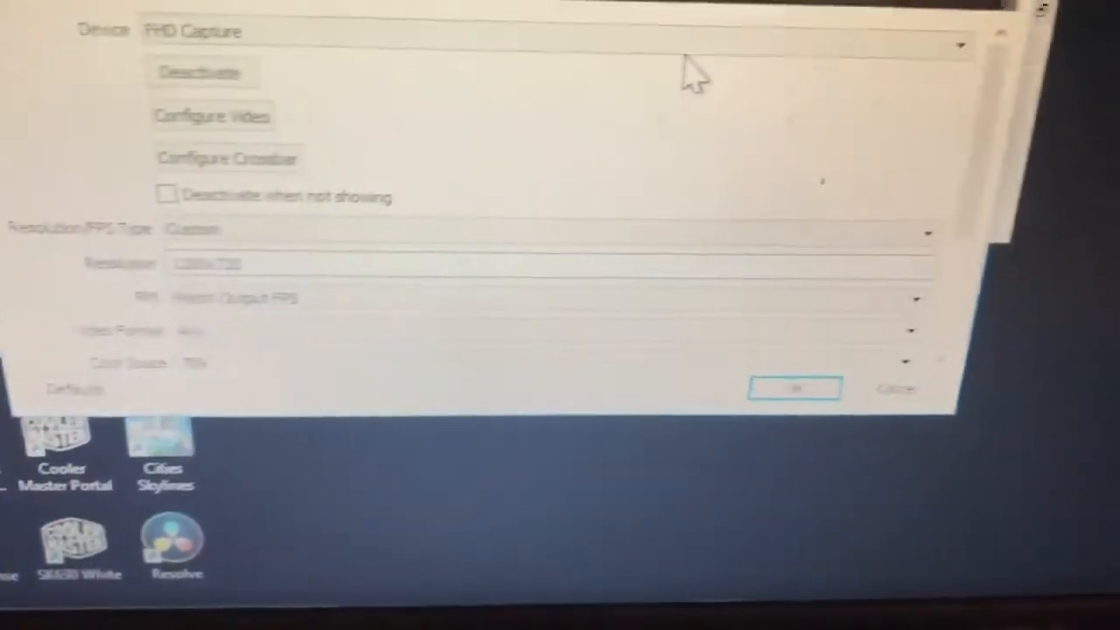